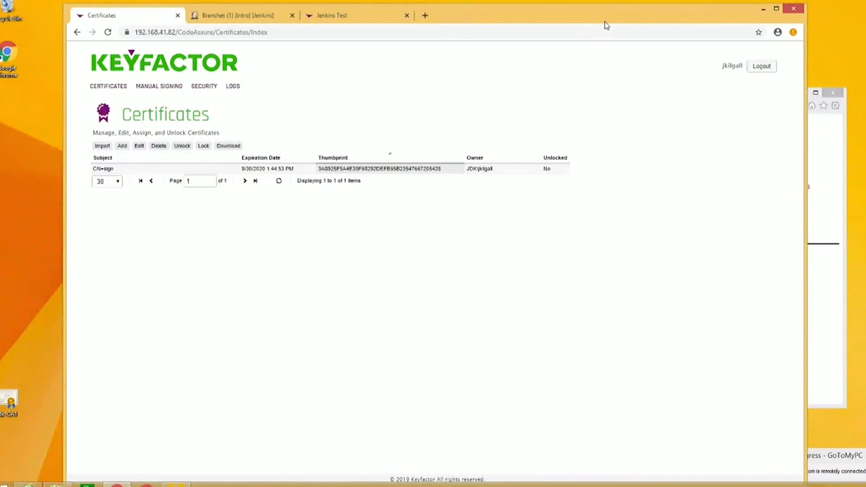
mouse_move(324, 113)
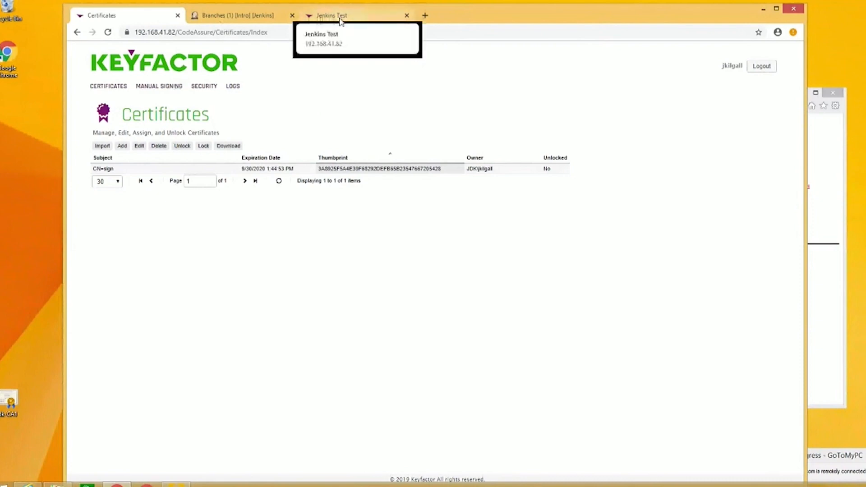
- Show the Jenkins Test collection of four jenkinsTest certificates and expand PKI Management
left_click(330, 15)
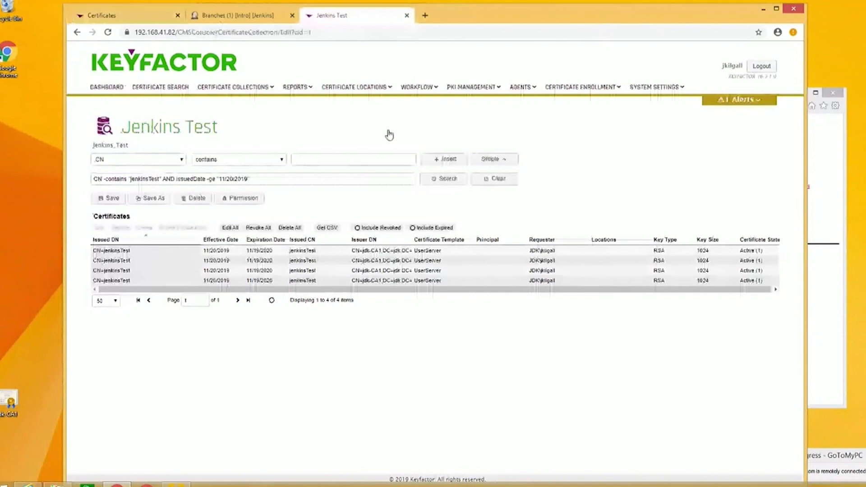
left_click(471, 86)
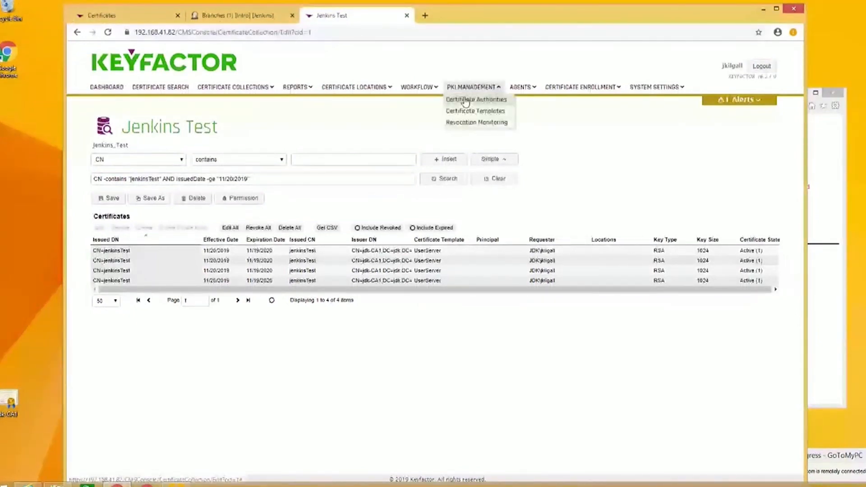
- Check the jdk-CA1 certificate authority, then bring up Certificate Search listing all certificates
left_click(475, 100)
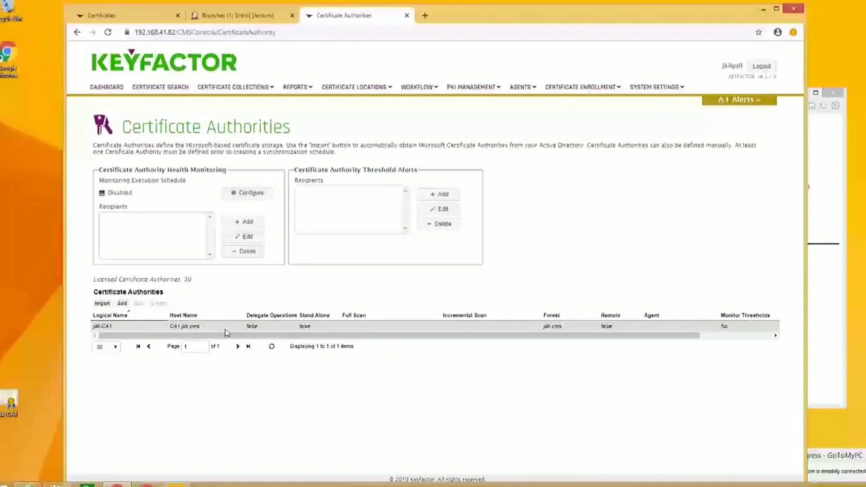
mouse_move(544, 276)
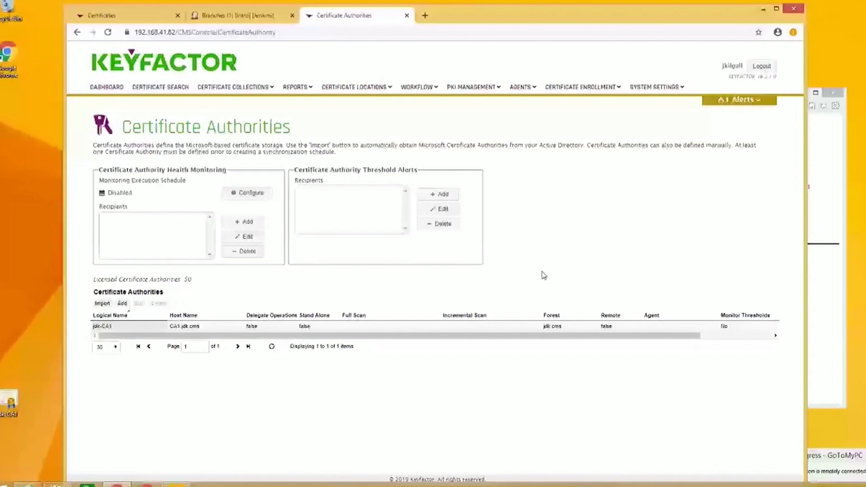
left_click(233, 87)
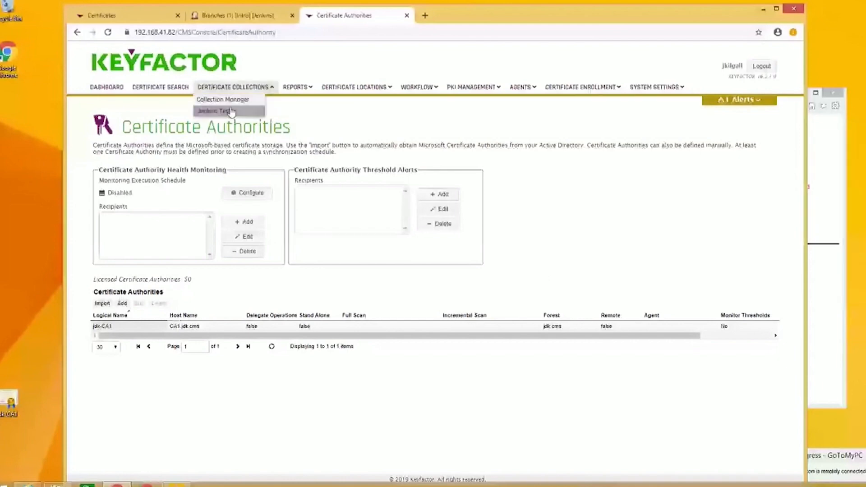
left_click(213, 111)
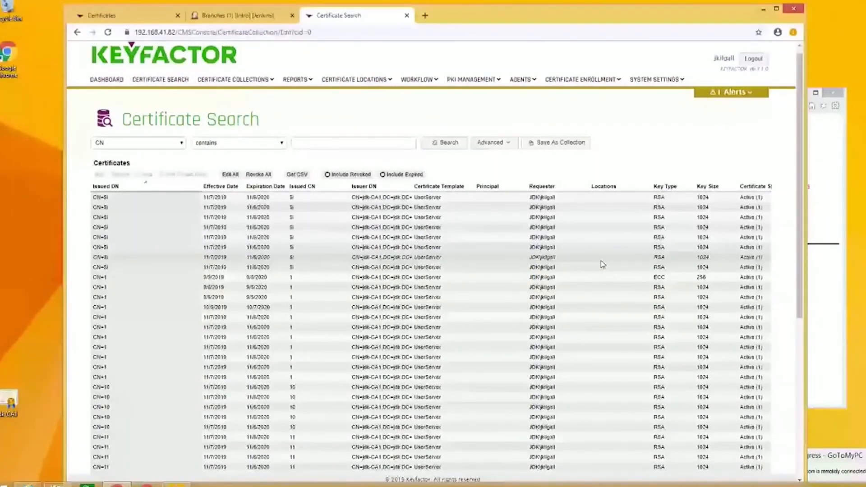
- Open the Jenkins Test collection from Certificate Collections in Keyfactor Command
scroll("down", 3)
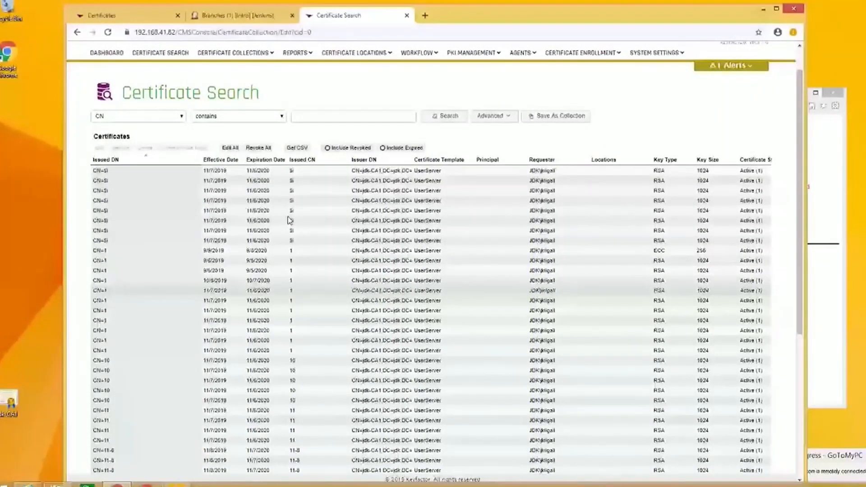
left_click(234, 52)
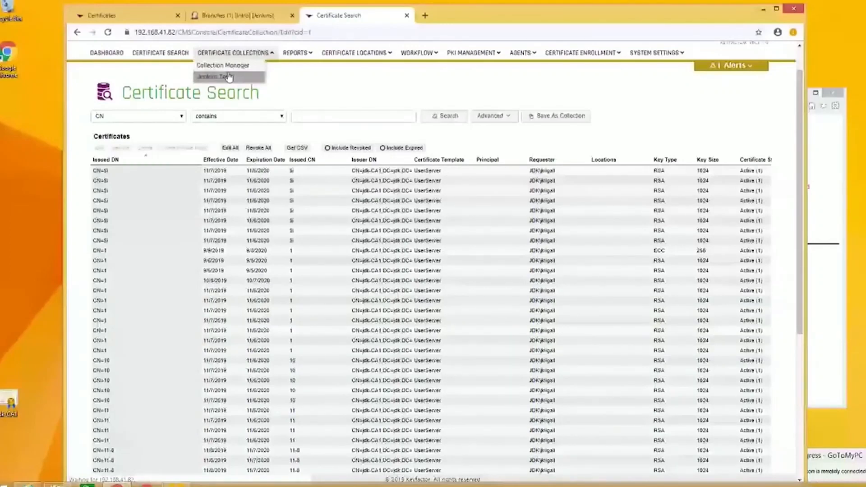
left_click(220, 76)
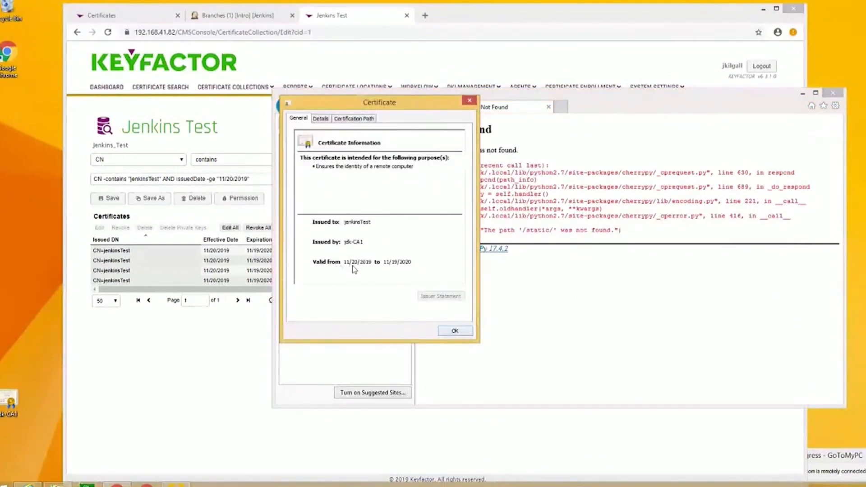
mouse_move(375, 243)
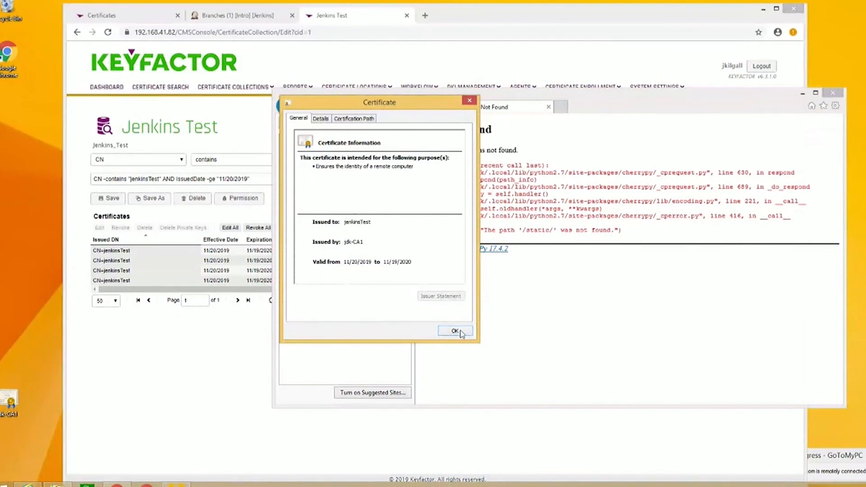
- Dismiss the website certificate details and go back to CodeAssure's CN=sign certificate list
left_click(454, 330)
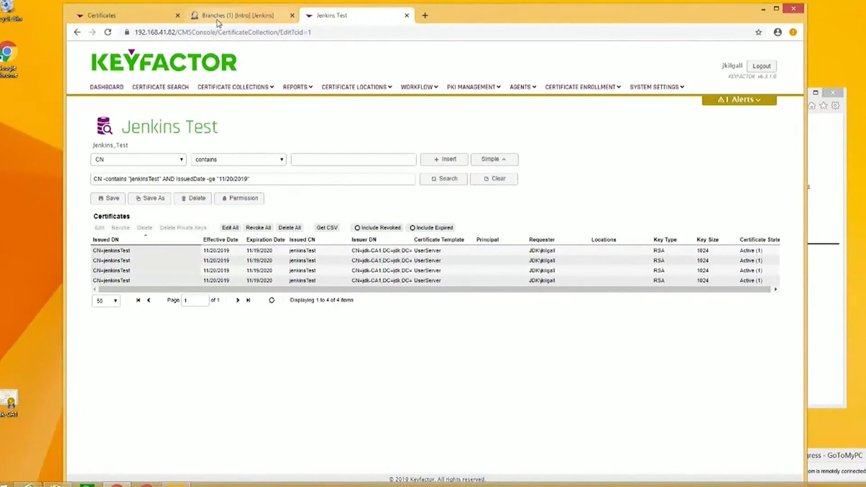
left_click(102, 15)
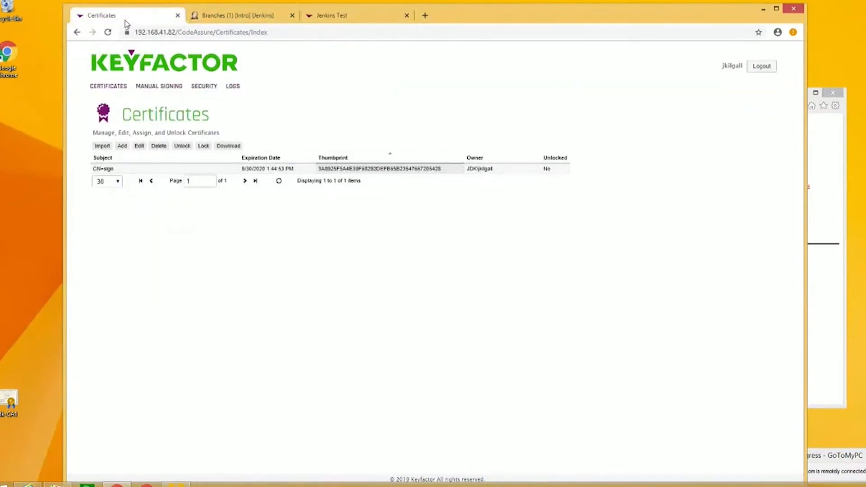
mouse_move(279, 104)
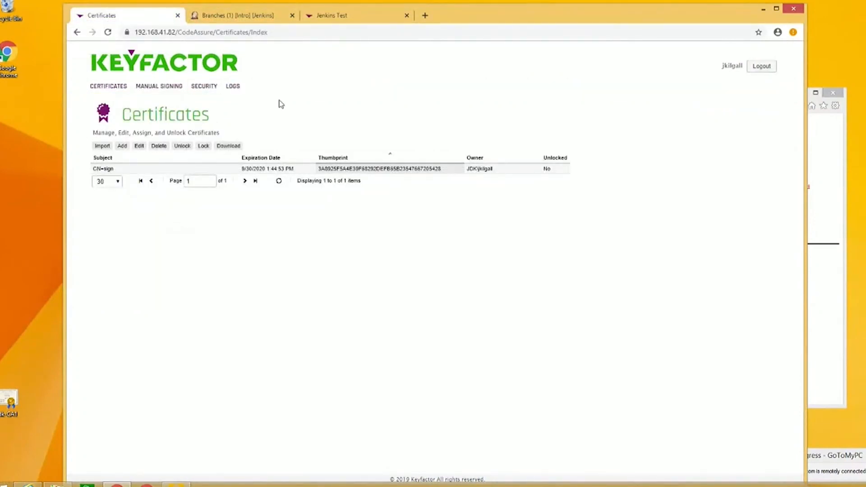
mouse_move(159, 87)
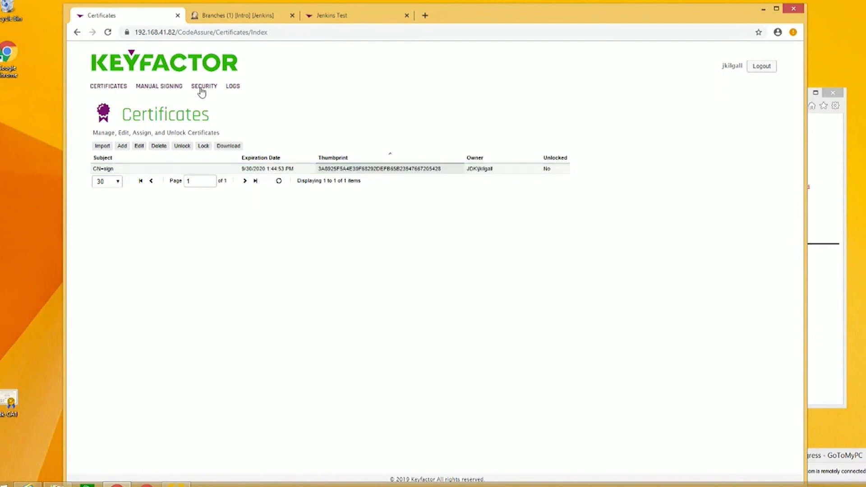
- Inspect the Security page's administrator account, cancel adding a user, and return to Certificates
left_click(204, 86)
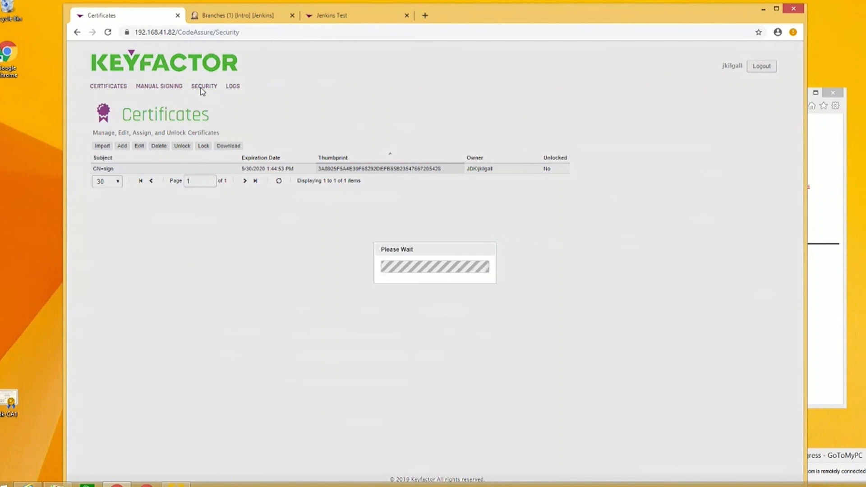
left_click(204, 86)
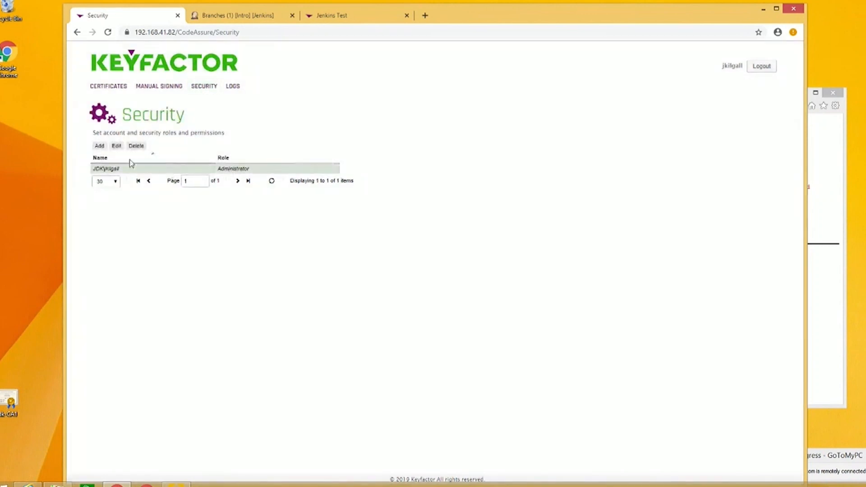
left_click(98, 145)
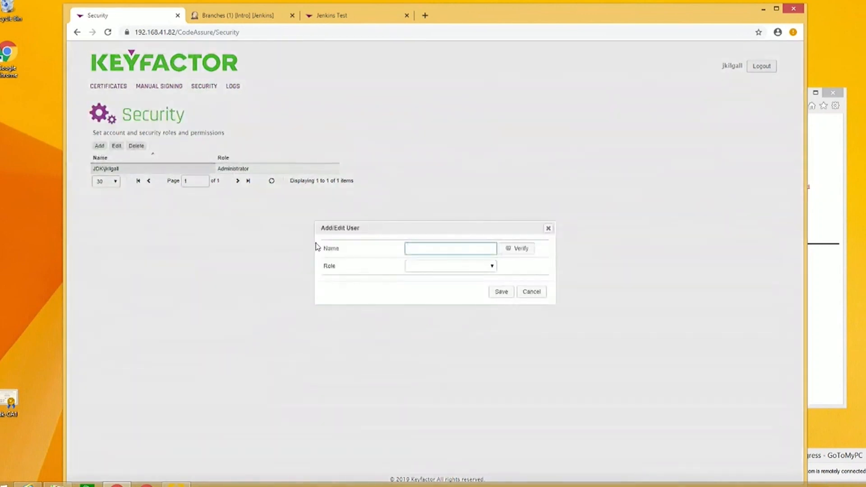
left_click(531, 292)
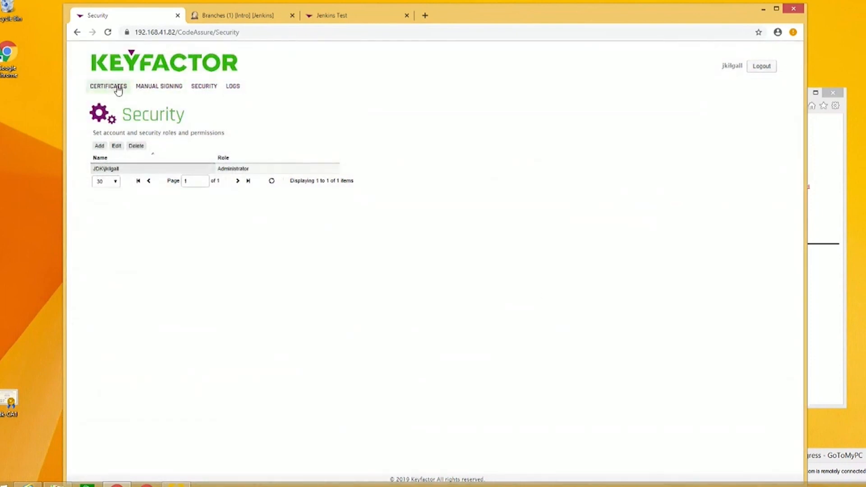
left_click(109, 86)
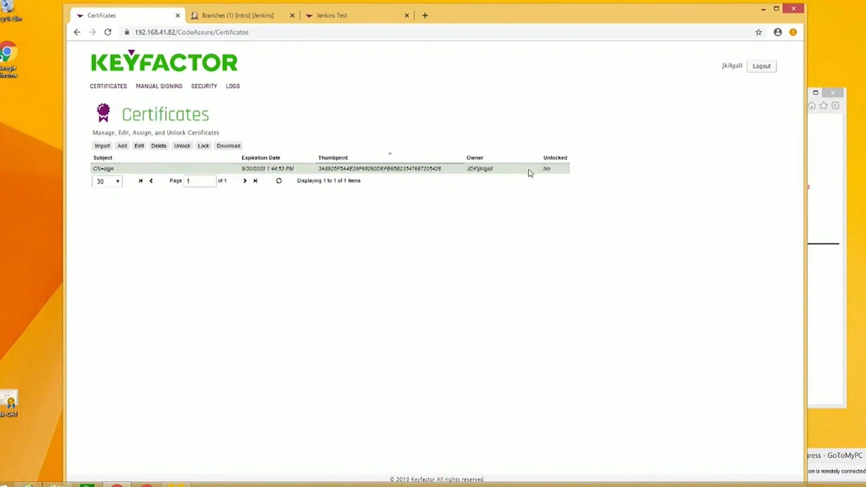
mouse_move(536, 172)
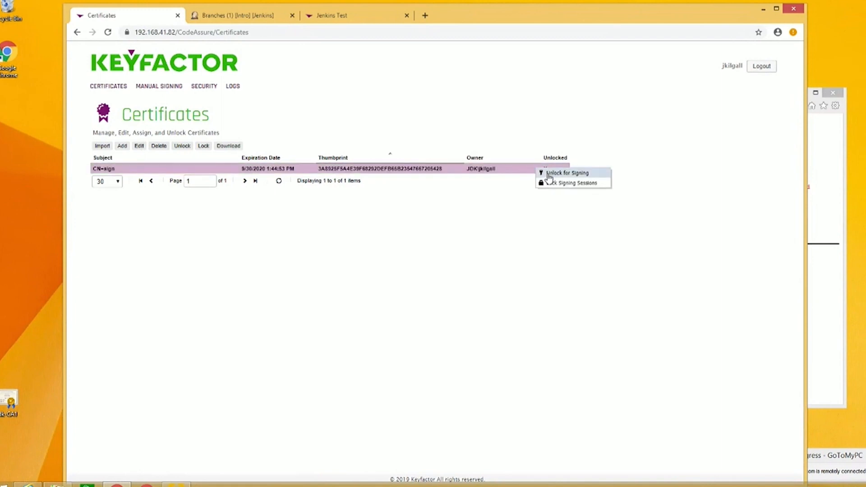
- Unlock the CN=sign certificate for signing with a 10-minute duration
left_click(568, 172)
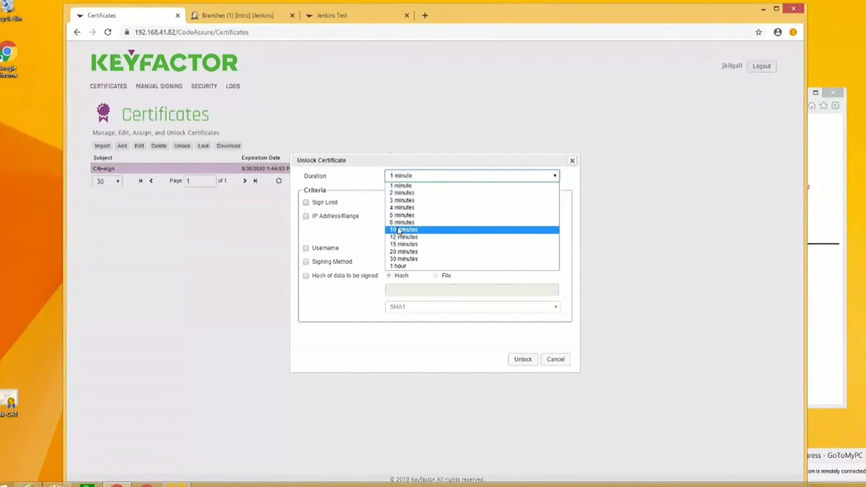
left_click(402, 229)
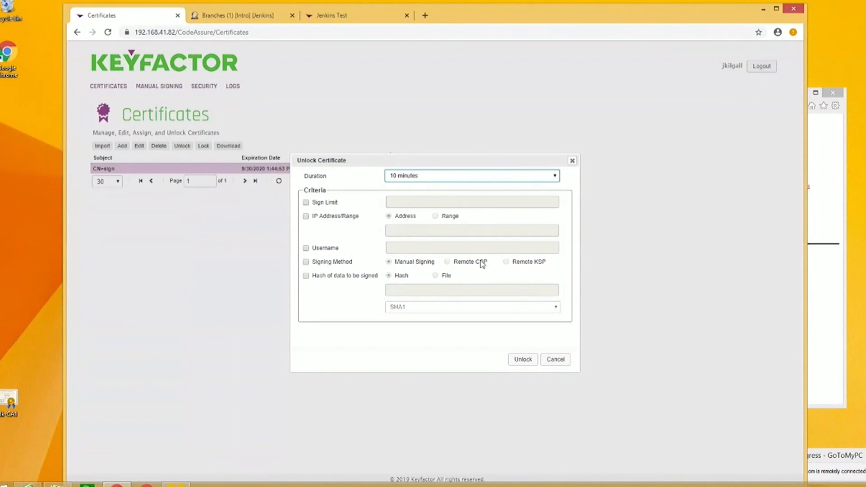
mouse_move(324, 281)
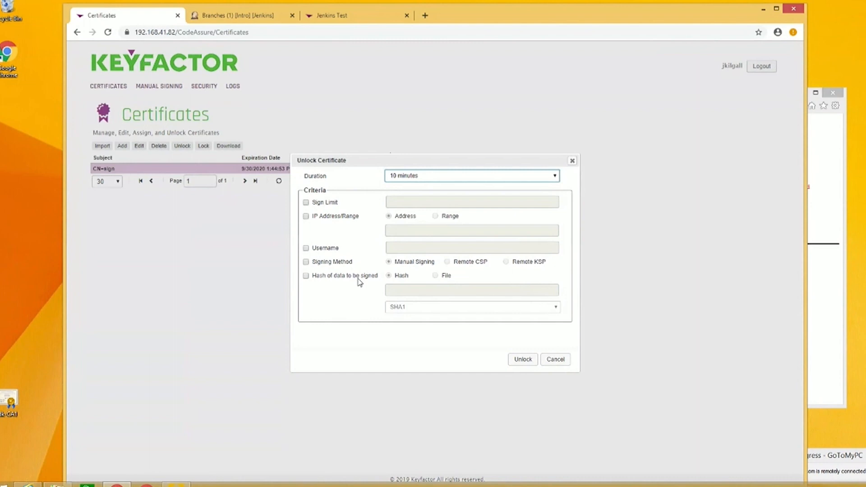
mouse_move(349, 277)
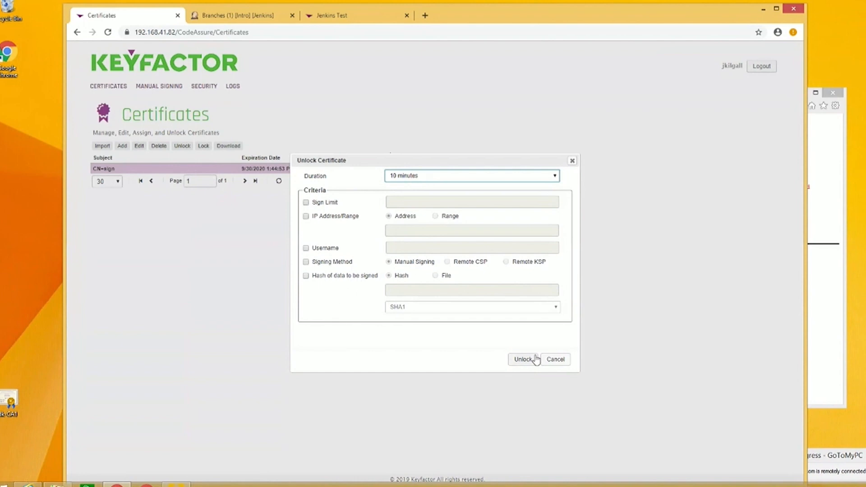
left_click(522, 359)
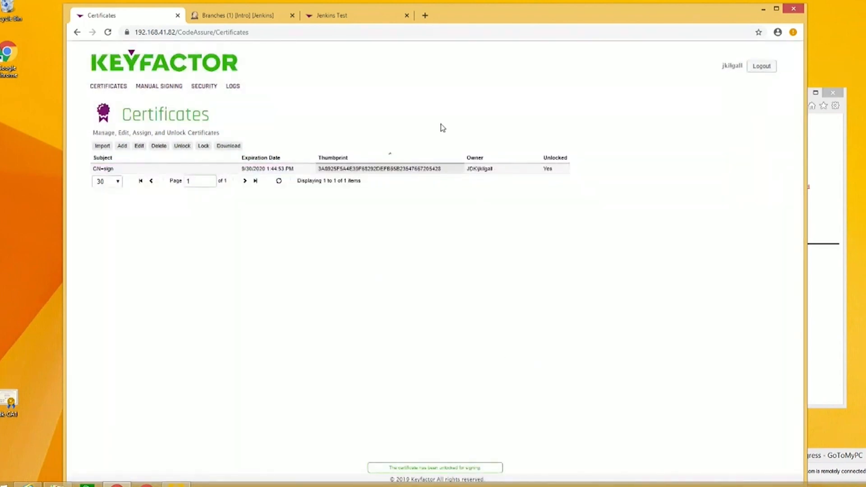
- Review the Intro master pipeline's build parameters, then return to the CodeAssure certificates
left_click(238, 15)
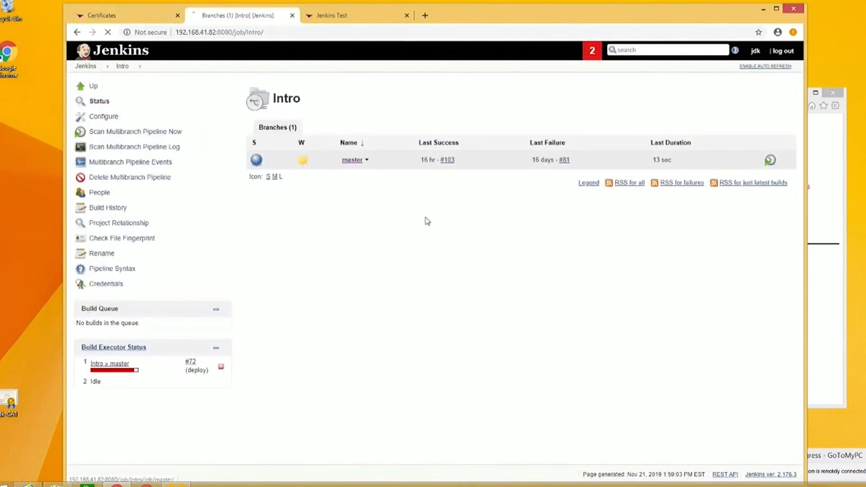
left_click(351, 159)
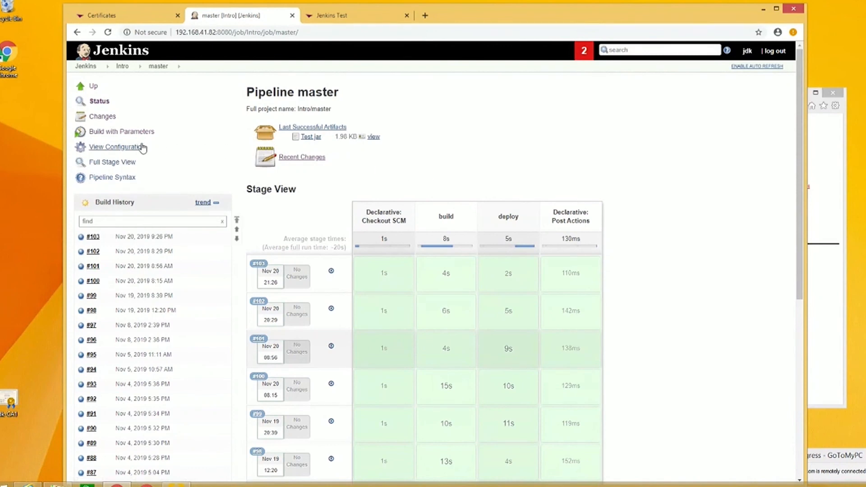
left_click(121, 131)
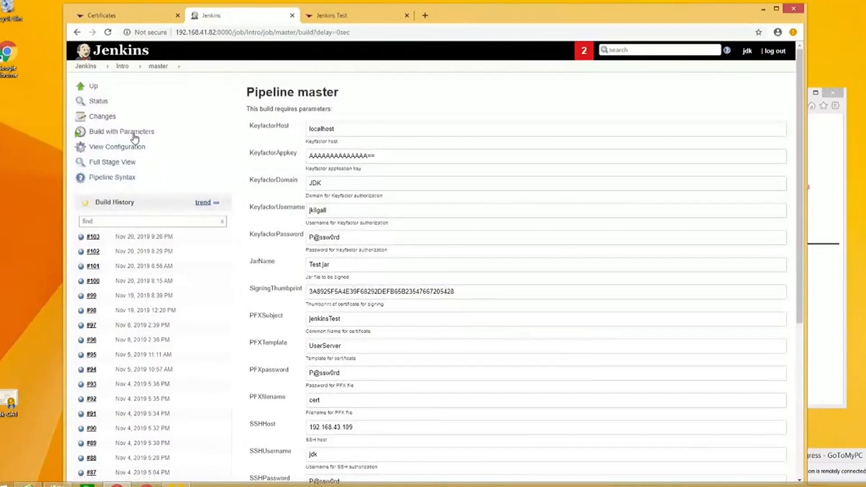
left_click(102, 15)
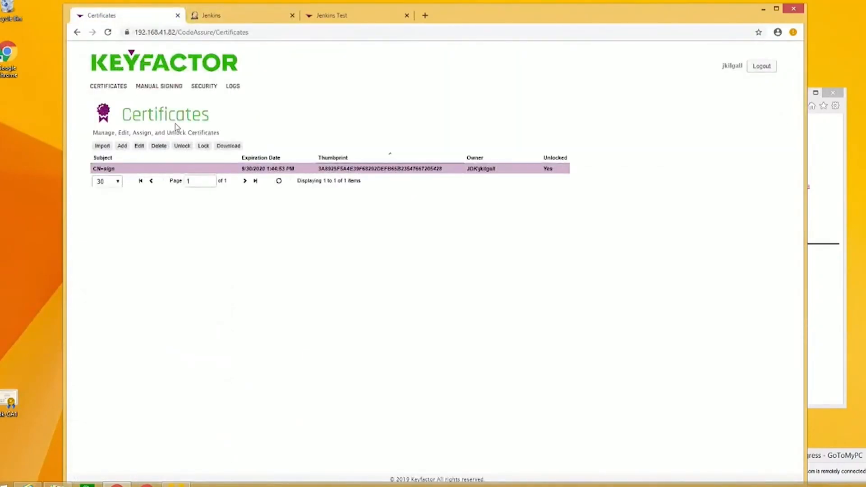
- Open CodeAssure Logs showing the signing certificate unlocked for 600 seconds
left_click(233, 86)
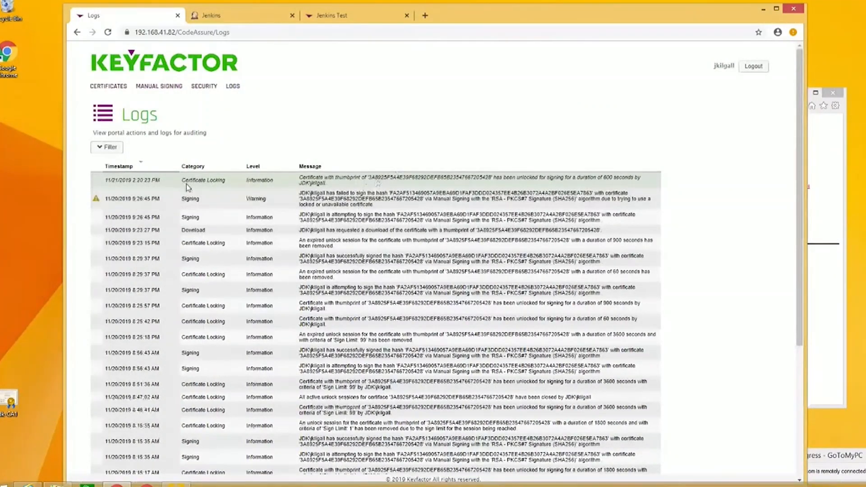
mouse_move(136, 173)
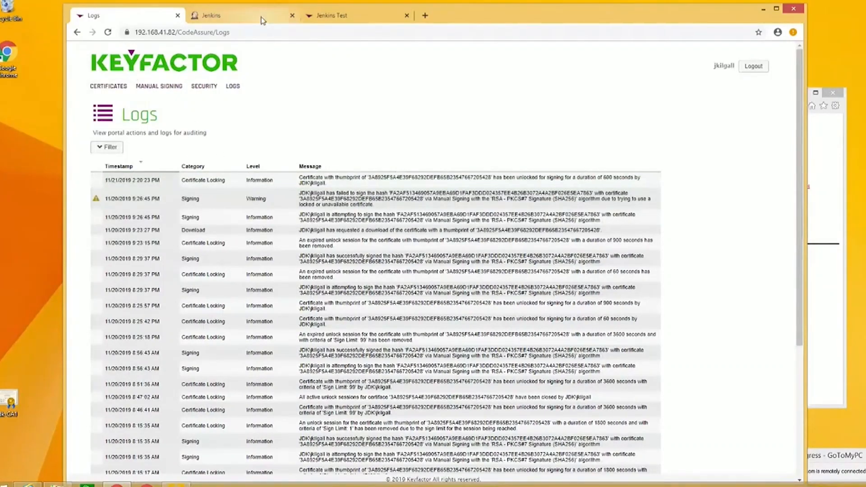
- Submit the Intro master pipeline build that signs Test.jar and requests a jenkinsTest certificate
left_click(209, 15)
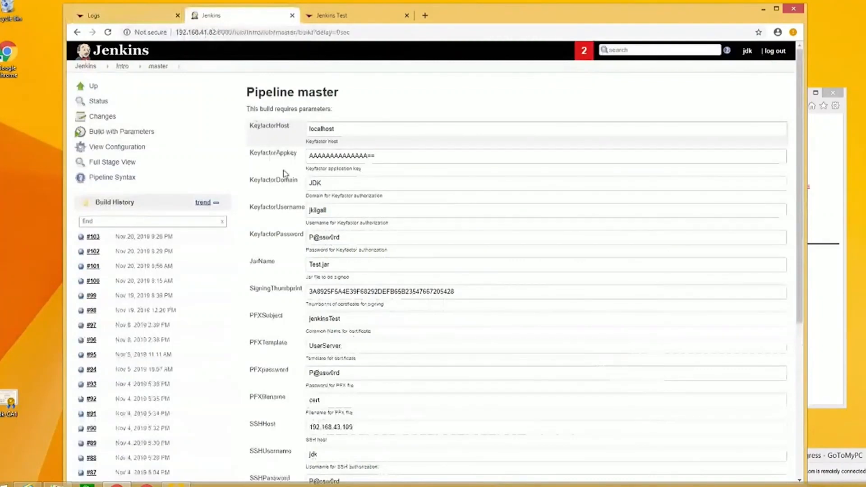
scroll("down", 3)
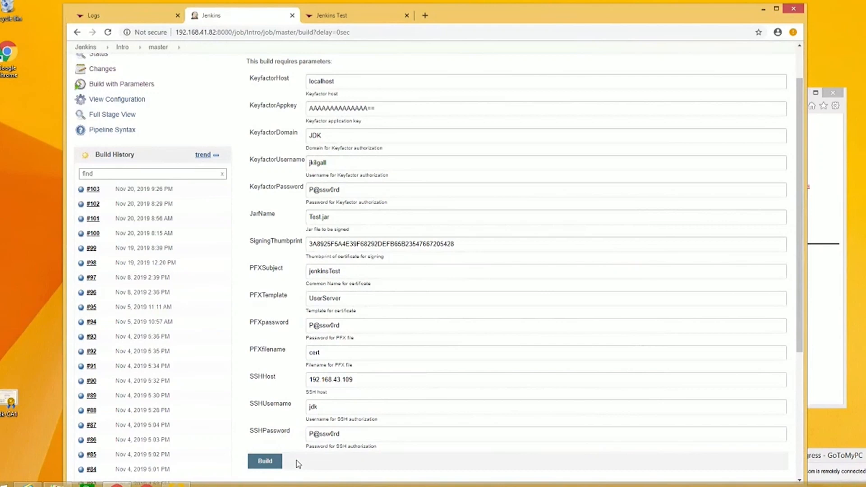
left_click(265, 461)
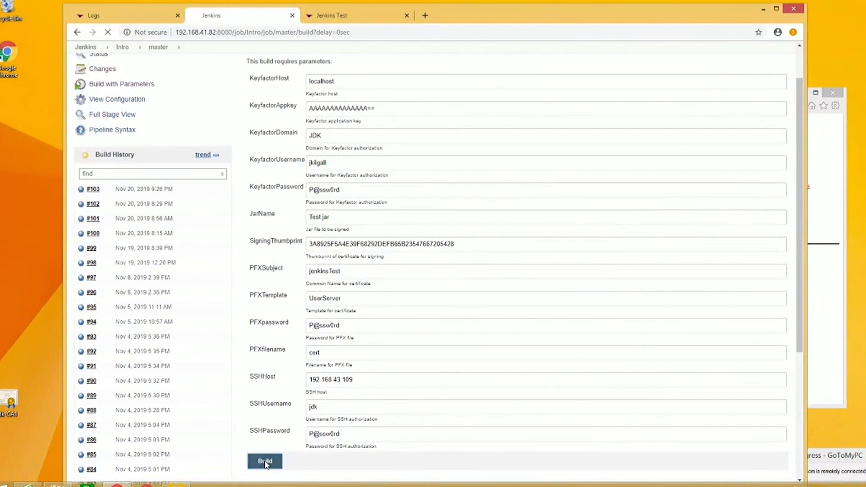
- Open build #104, go back to the pipeline, and reopen #104 once it finishes with Test.jar
left_click(265, 460)
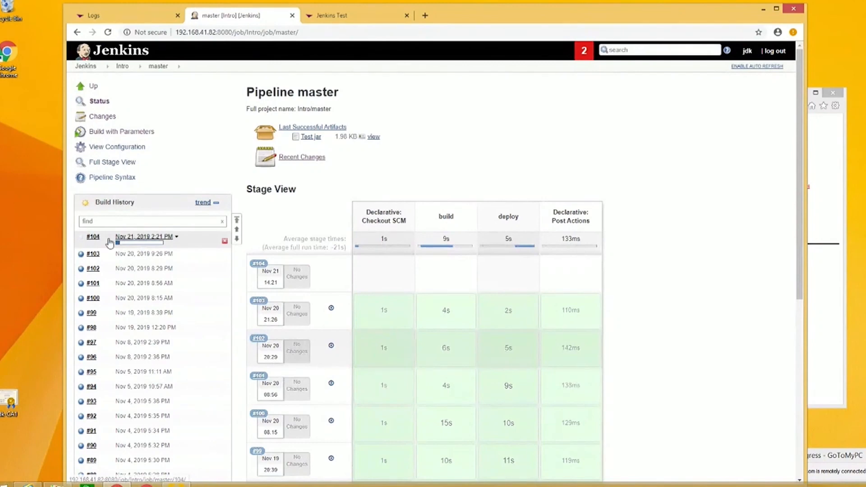
left_click(93, 236)
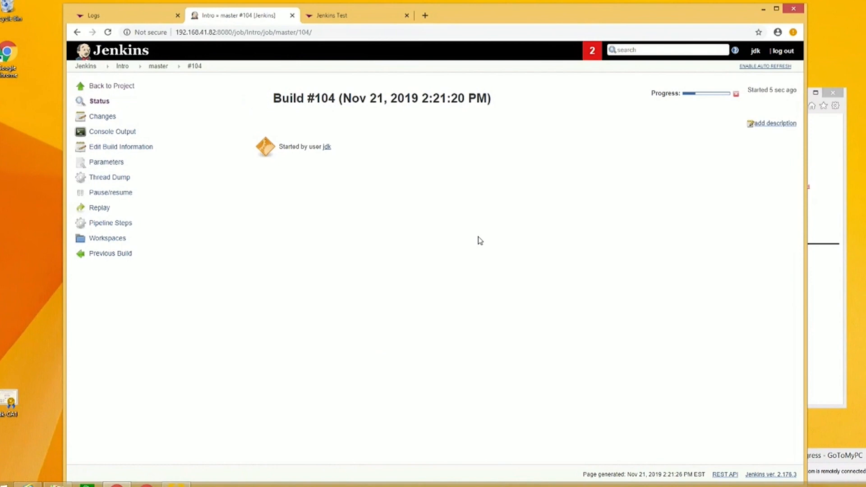
left_click(158, 66)
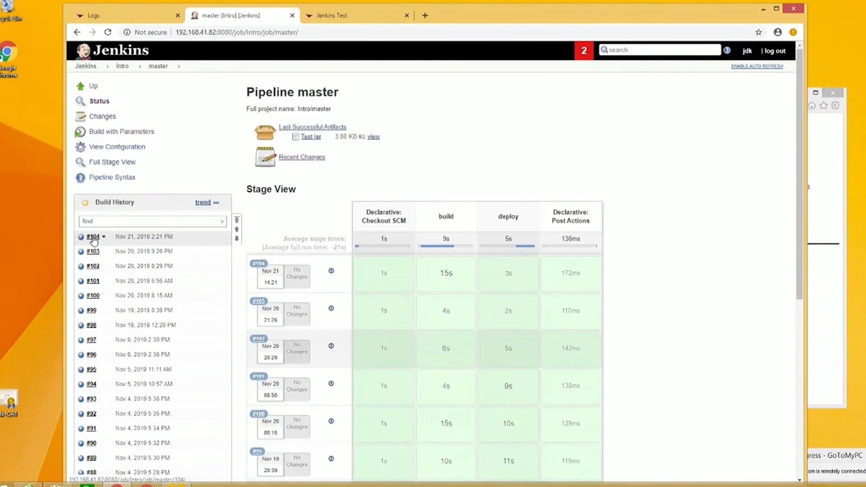
left_click(93, 236)
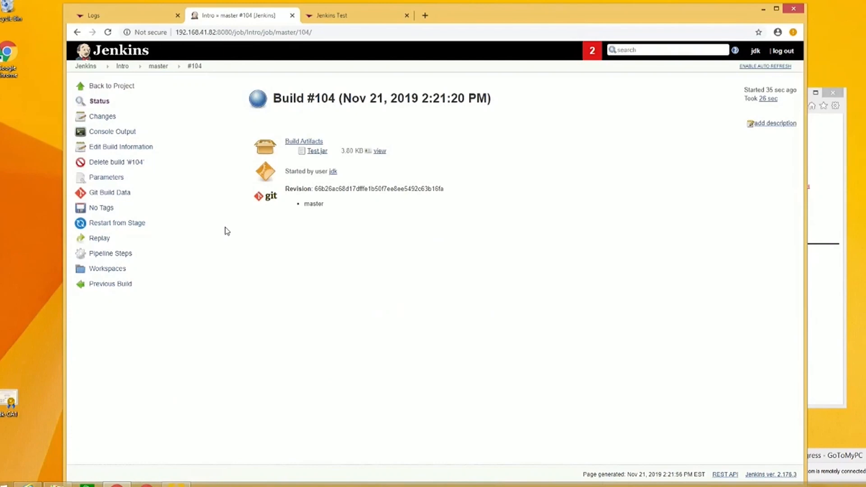
mouse_move(420, 229)
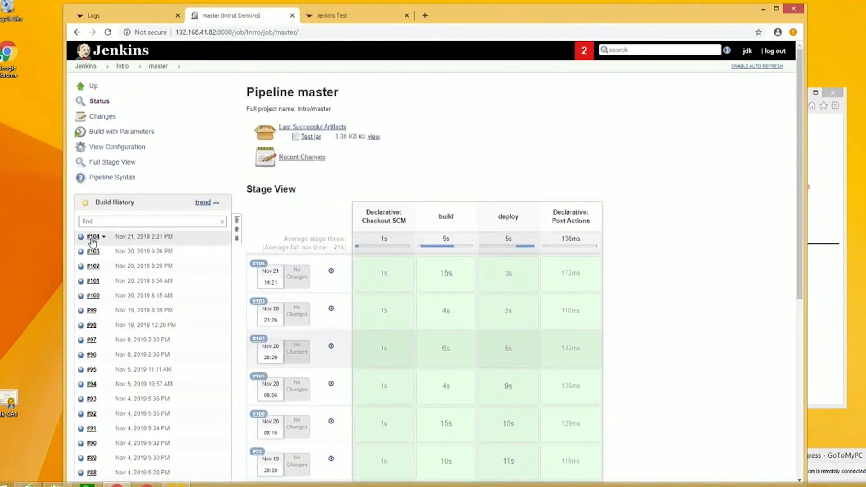
left_click(92, 237)
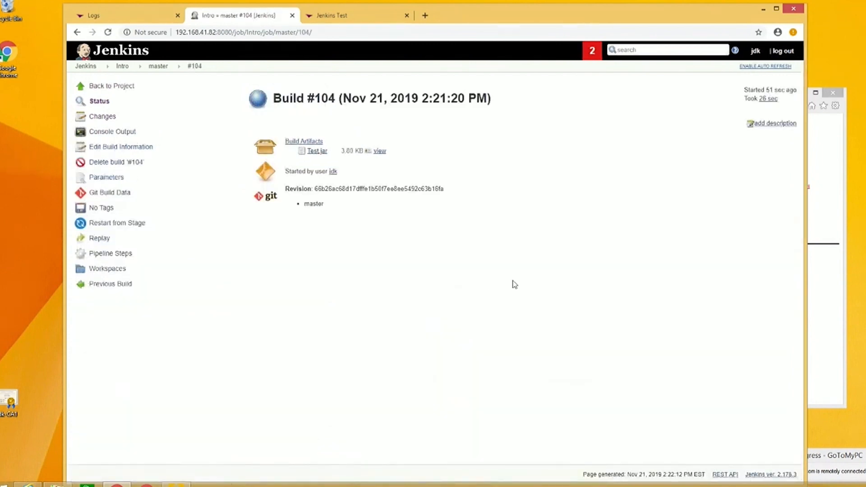
mouse_move(527, 284)
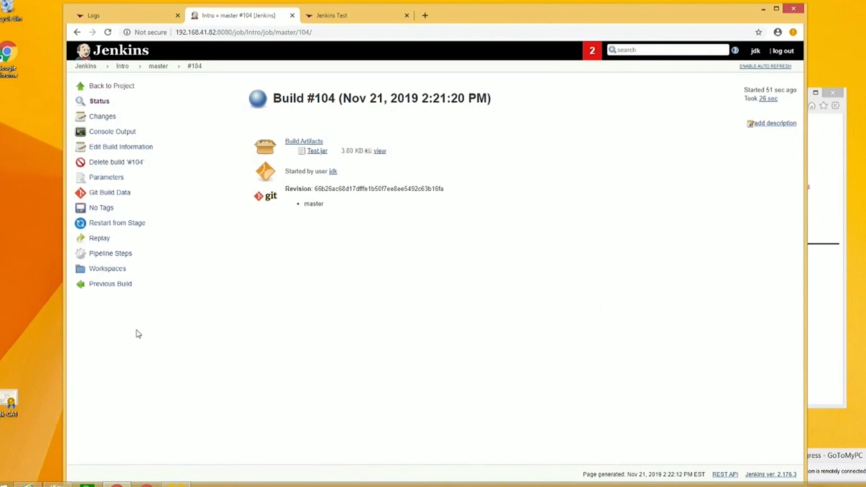
mouse_move(216, 128)
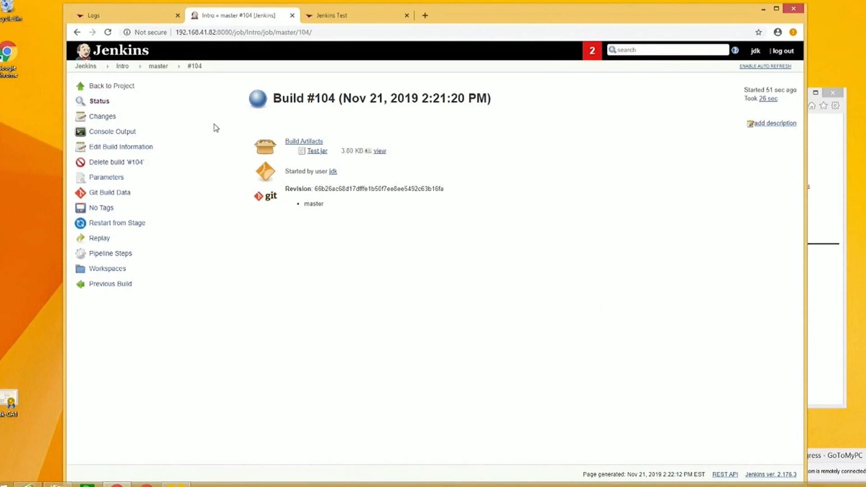
mouse_move(112, 131)
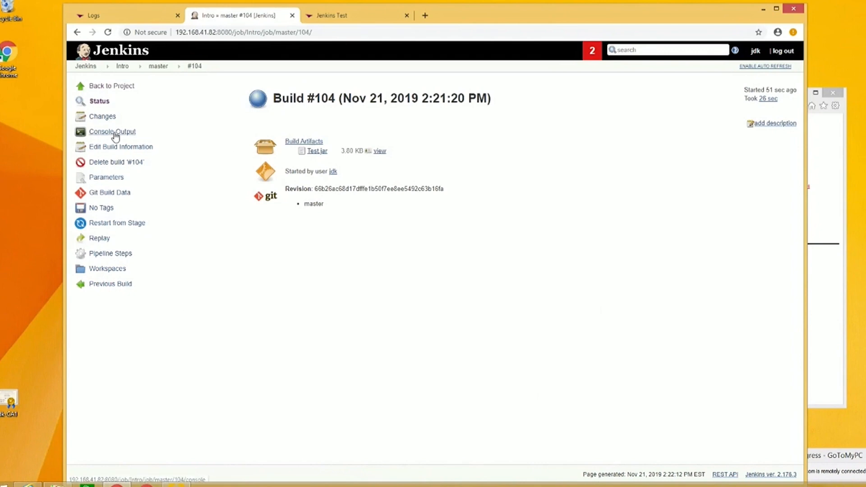
- Read build #104's console log, highlighting 'jar verified' and reaching the final SUCCESS line
left_click(112, 131)
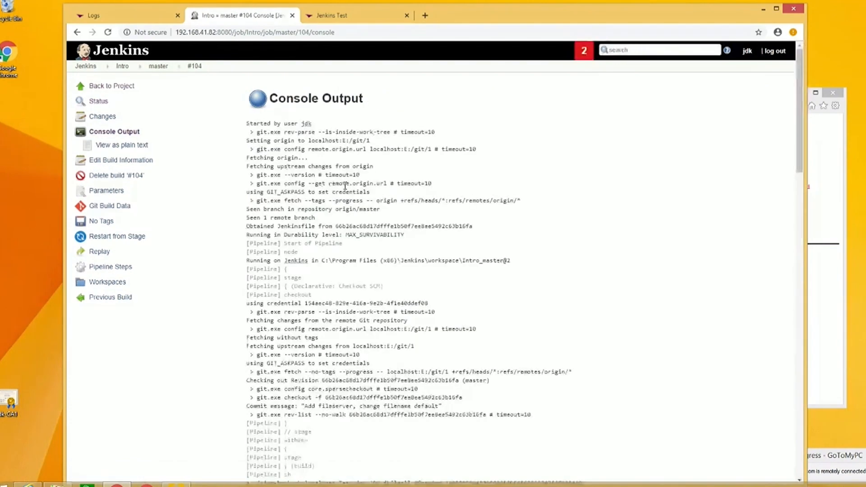
scroll("down", 3)
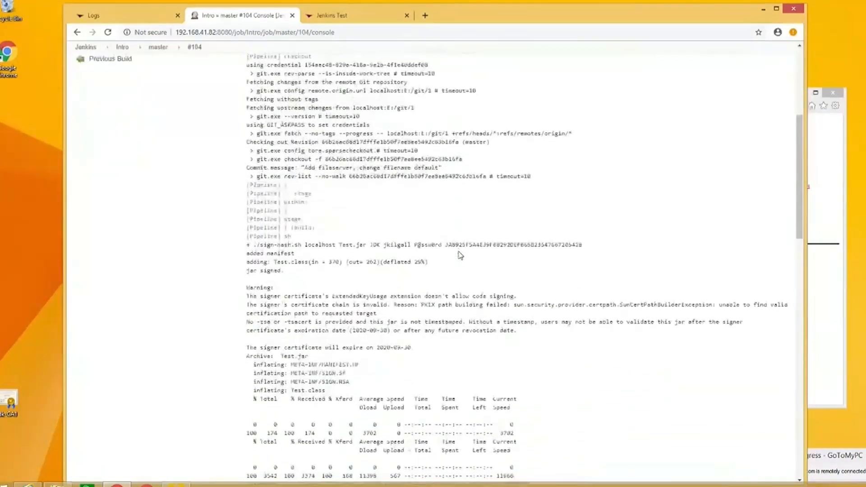
scroll("down", 3)
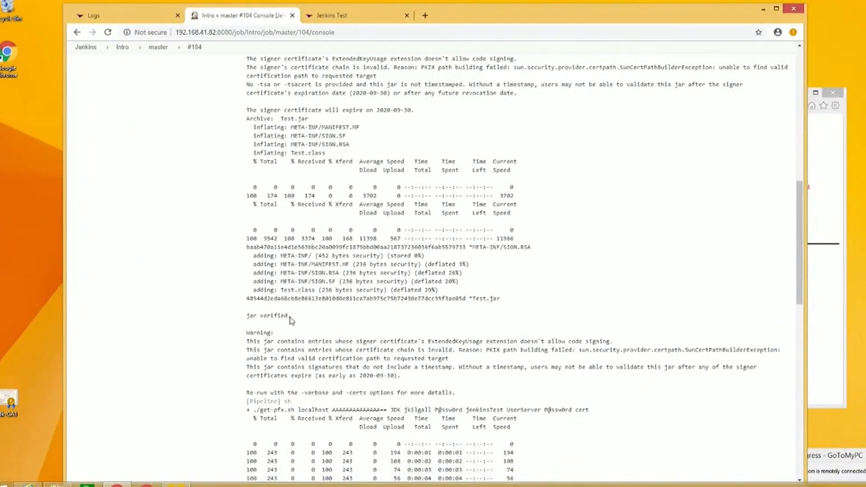
double_click(268, 316)
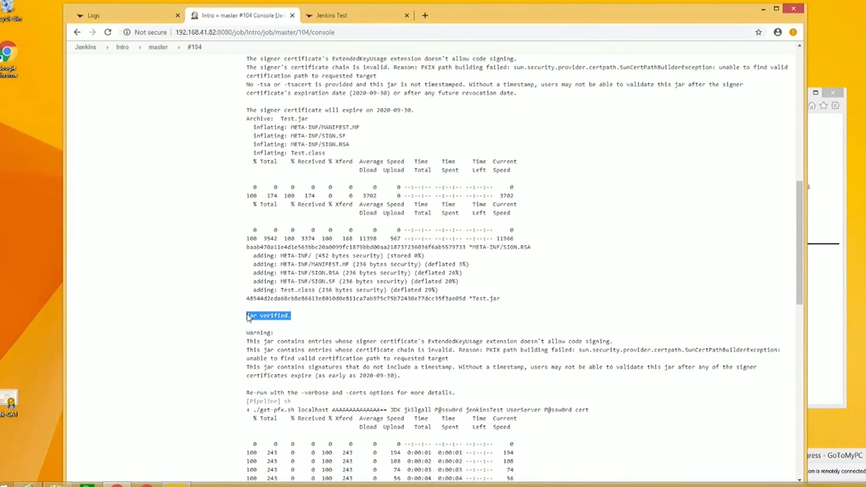
scroll("down", 3)
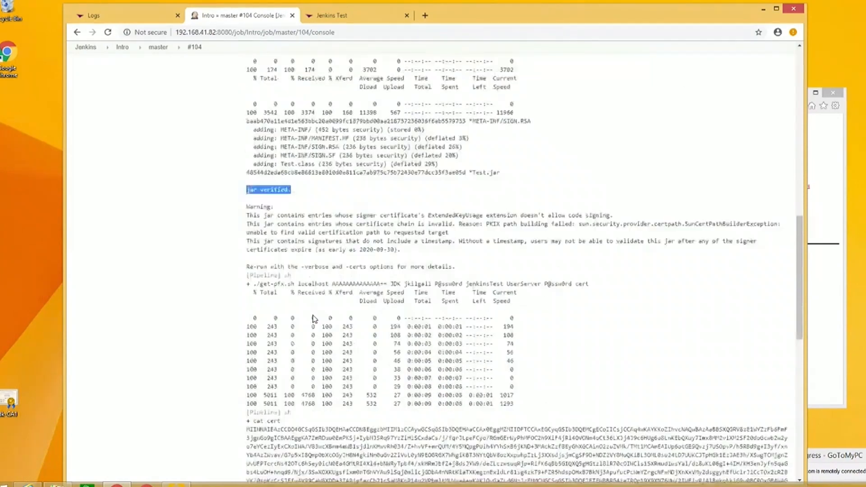
scroll("down", 3)
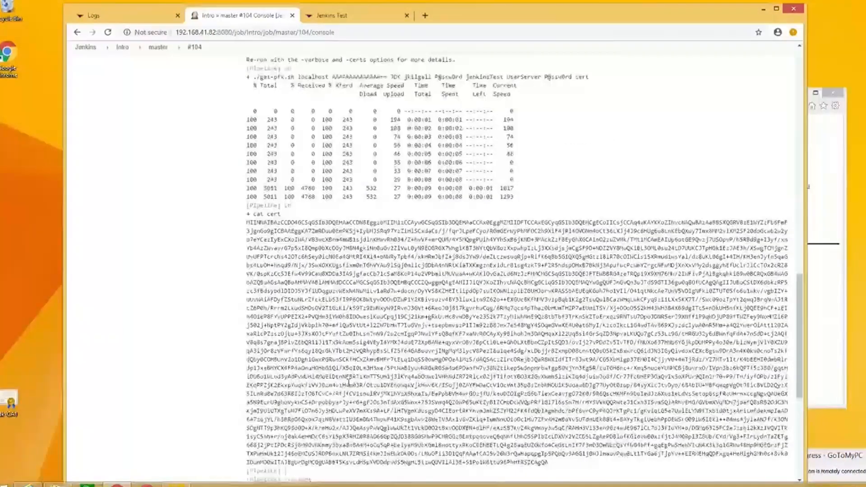
scroll("down", 3)
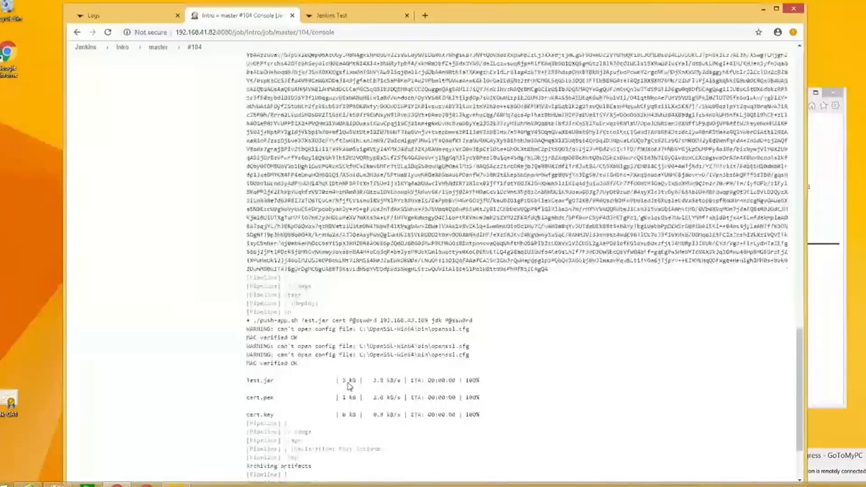
scroll("down", 3)
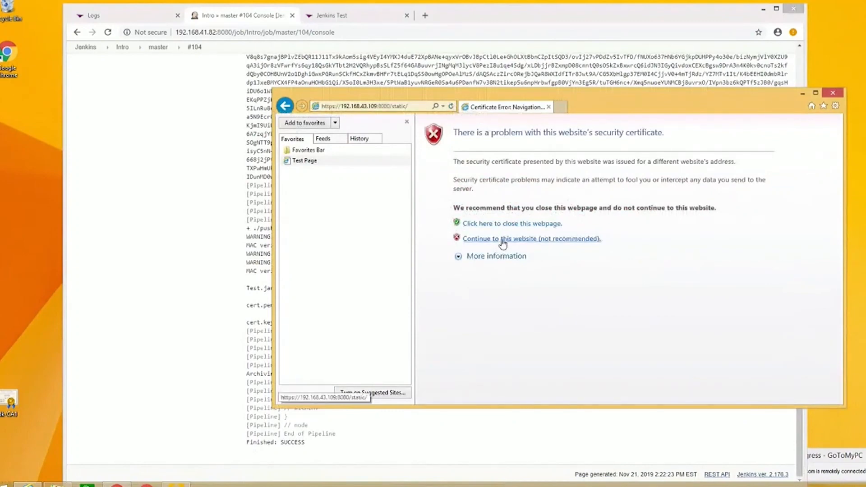
- Bypass the certificate warning and check the site certificate: jenkinsTest issued by jdk-CA1
left_click(531, 239)
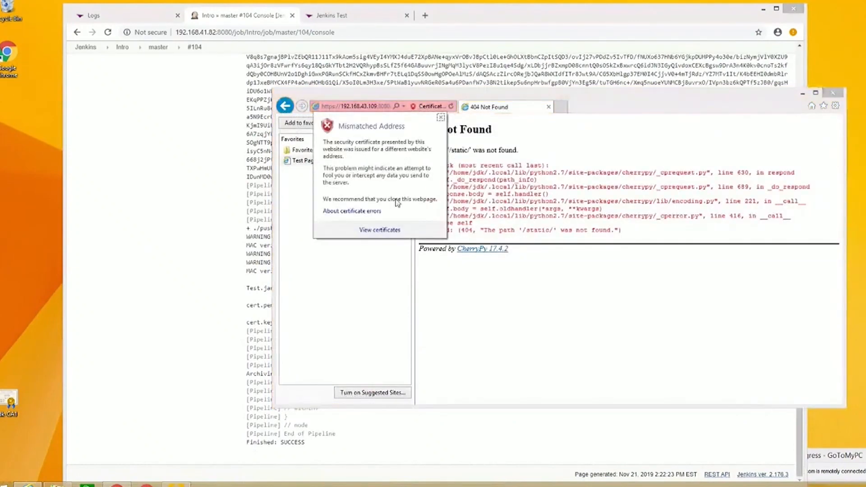
left_click(379, 229)
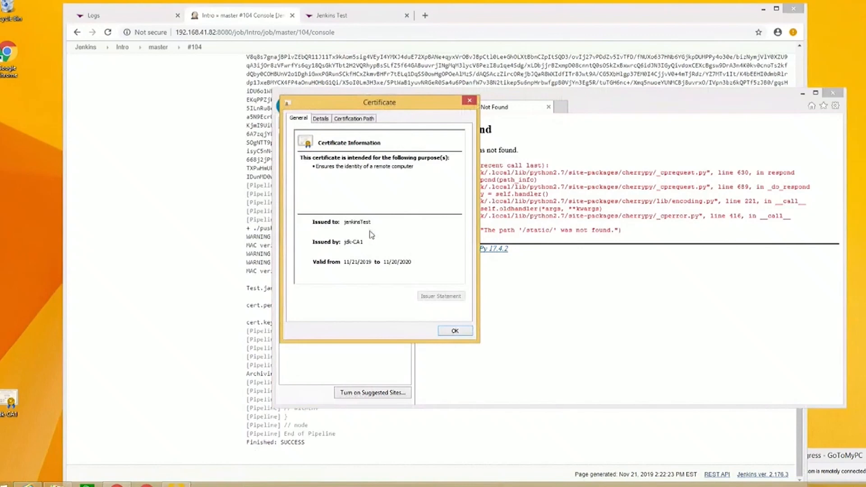
mouse_move(352, 270)
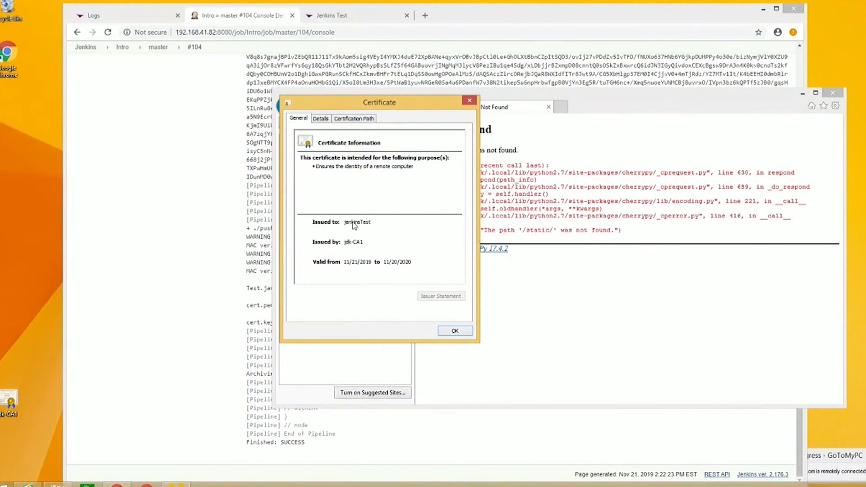
mouse_move(376, 278)
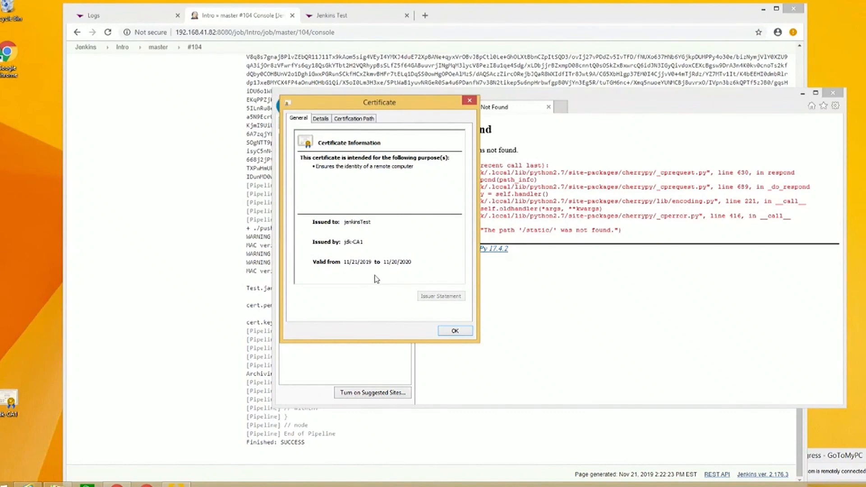
left_click(454, 330)
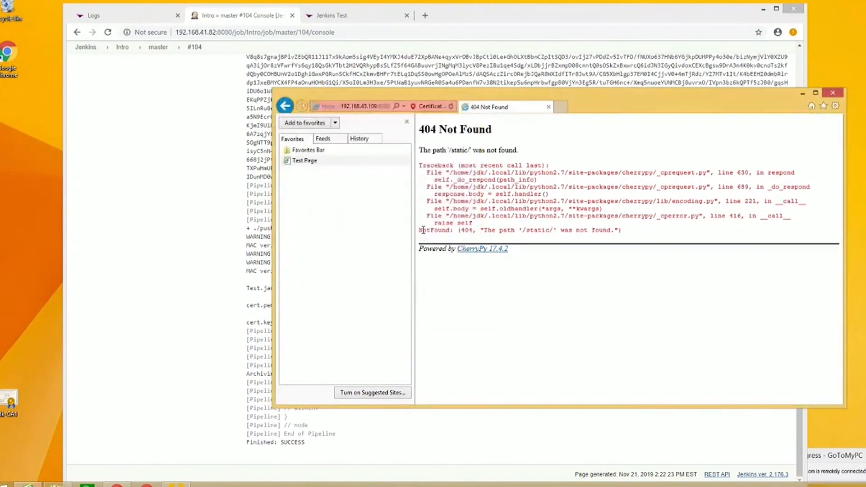
mouse_move(332, 15)
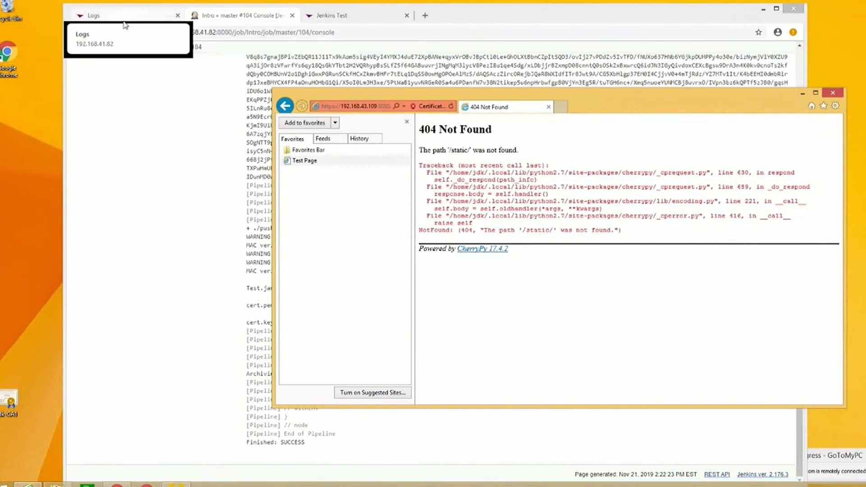
- Check CodeAssure logs for the successful hash signing, then show the four-certificate Jenkins Test collection
left_click(94, 15)
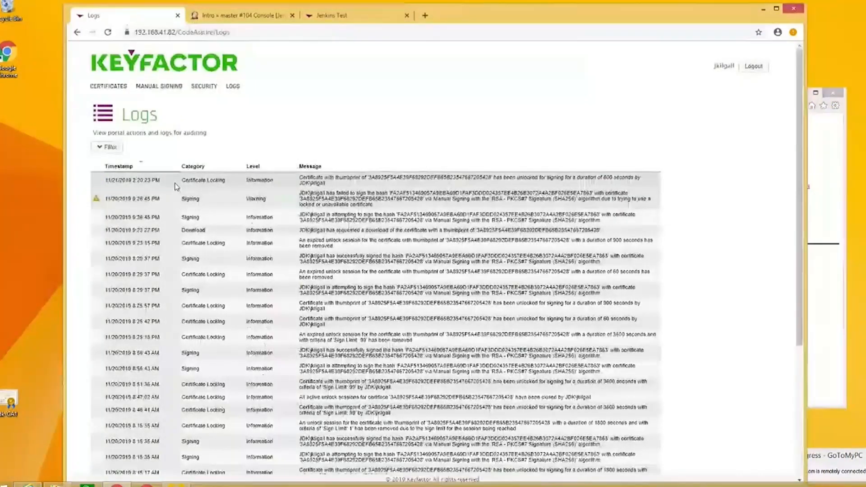
scroll("down", 3)
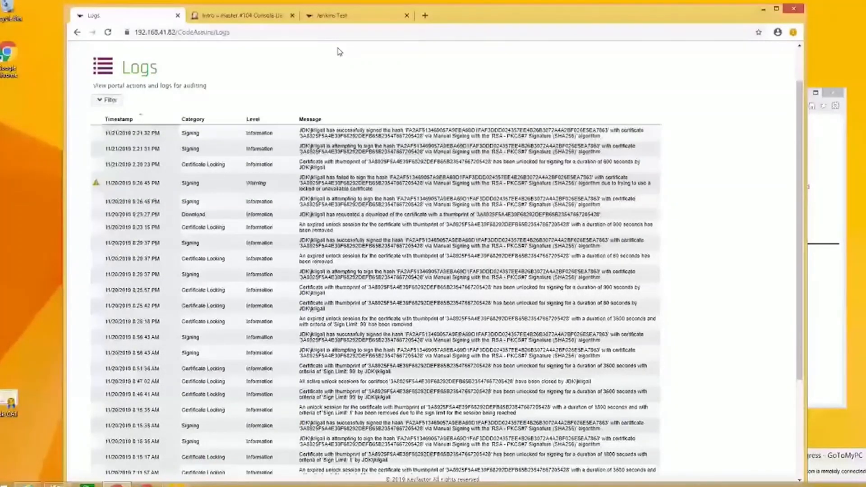
left_click(340, 14)
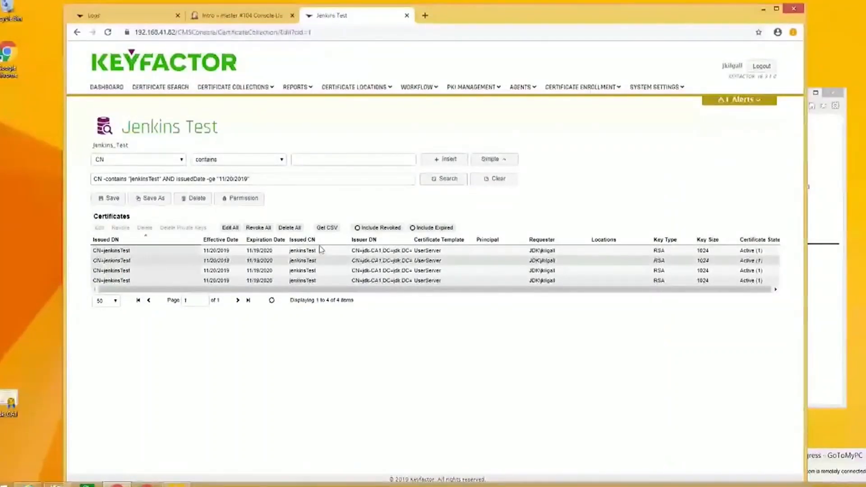